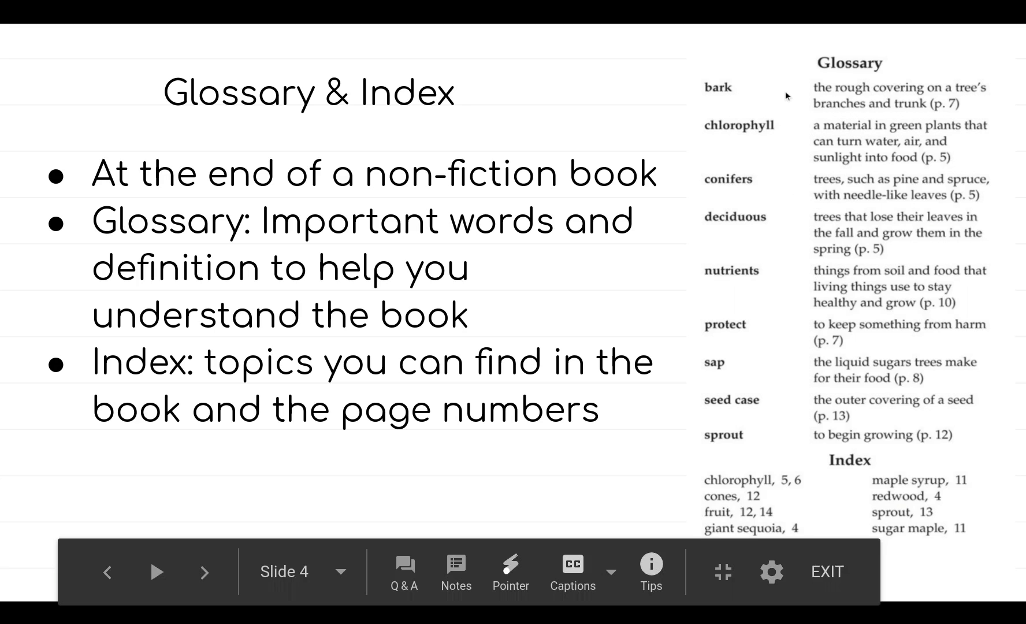
{"action": "mouse_move", "coordinate": [788, 399]}
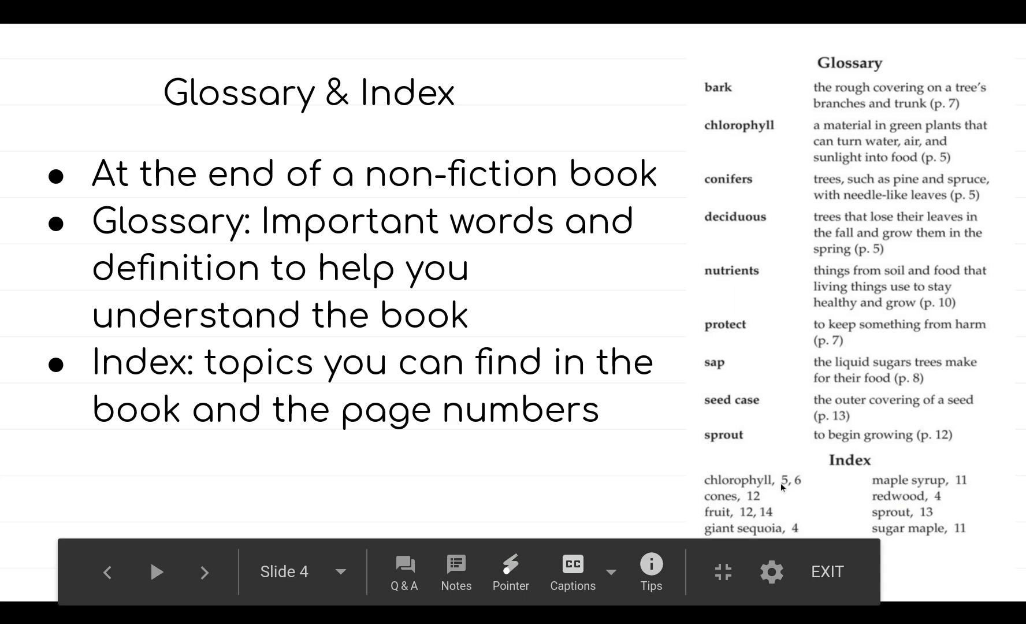
{"action": "mouse_move", "coordinate": [801, 488]}
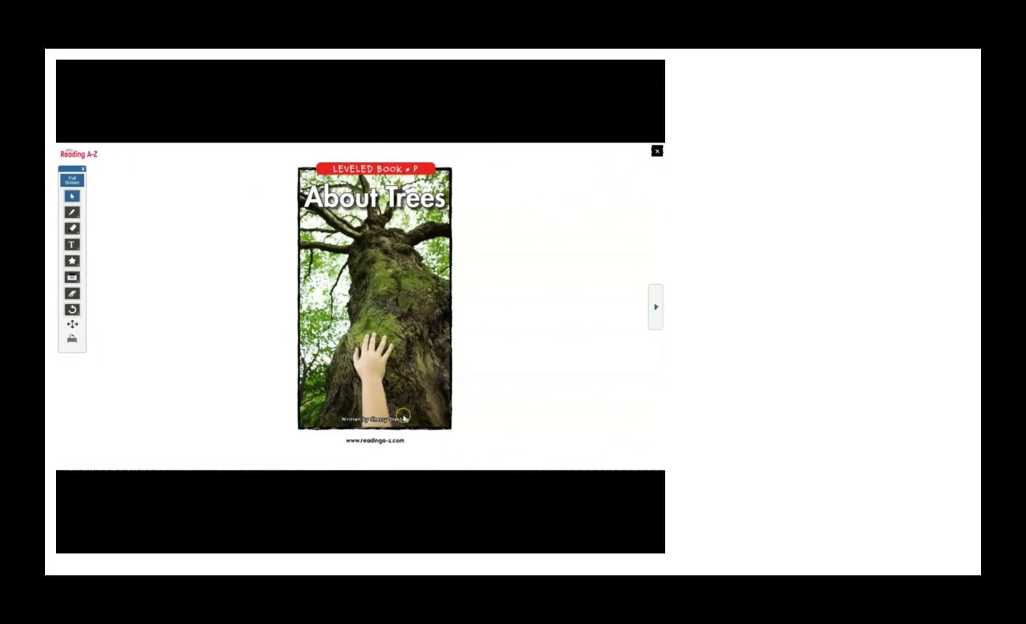
Turn the embedded About Trees book past its title page to the Table of Contents
{"action": "left_click", "coordinate": [655, 307]}
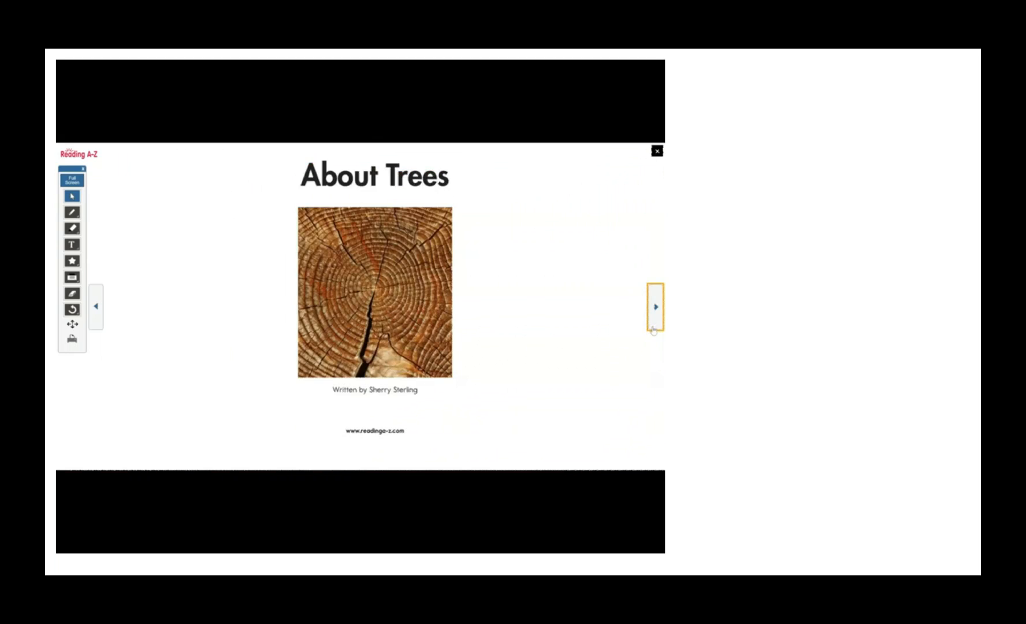
{"action": "left_click", "coordinate": [655, 306]}
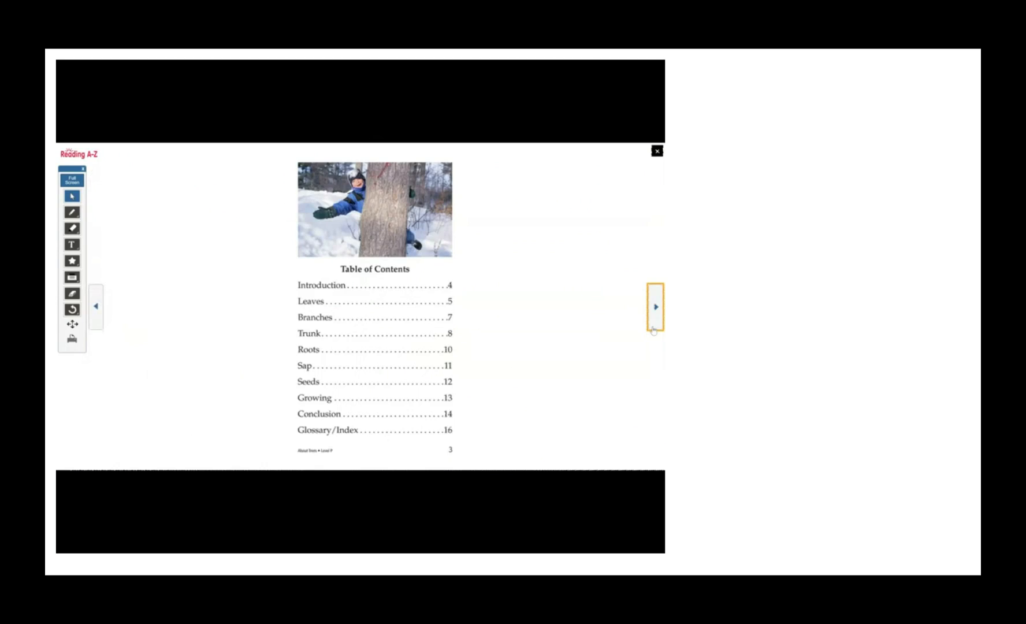
{"action": "mouse_move", "coordinate": [455, 288]}
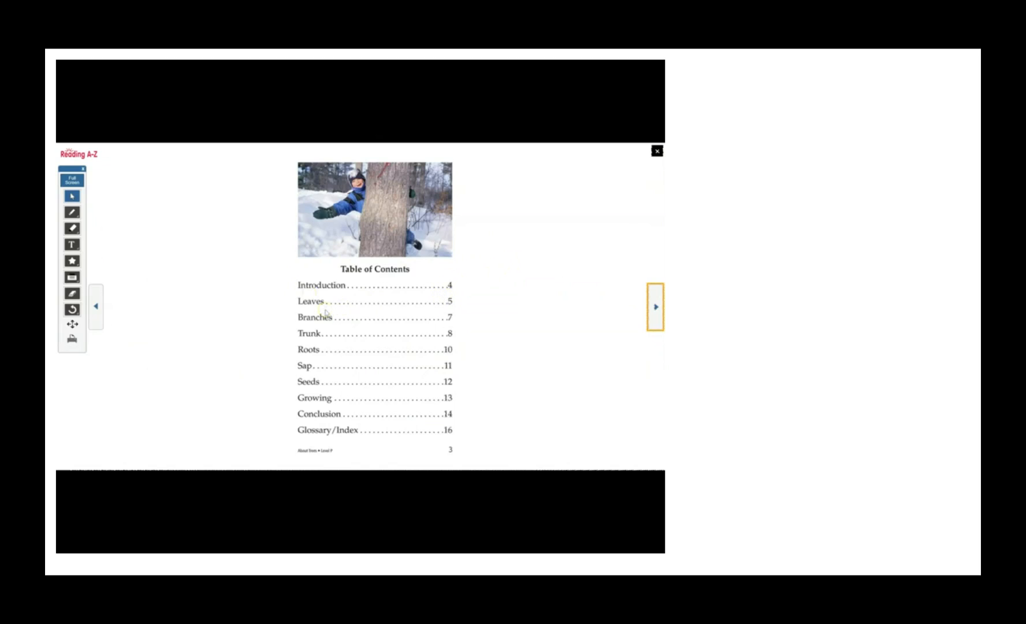
{"action": "mouse_move", "coordinate": [335, 329]}
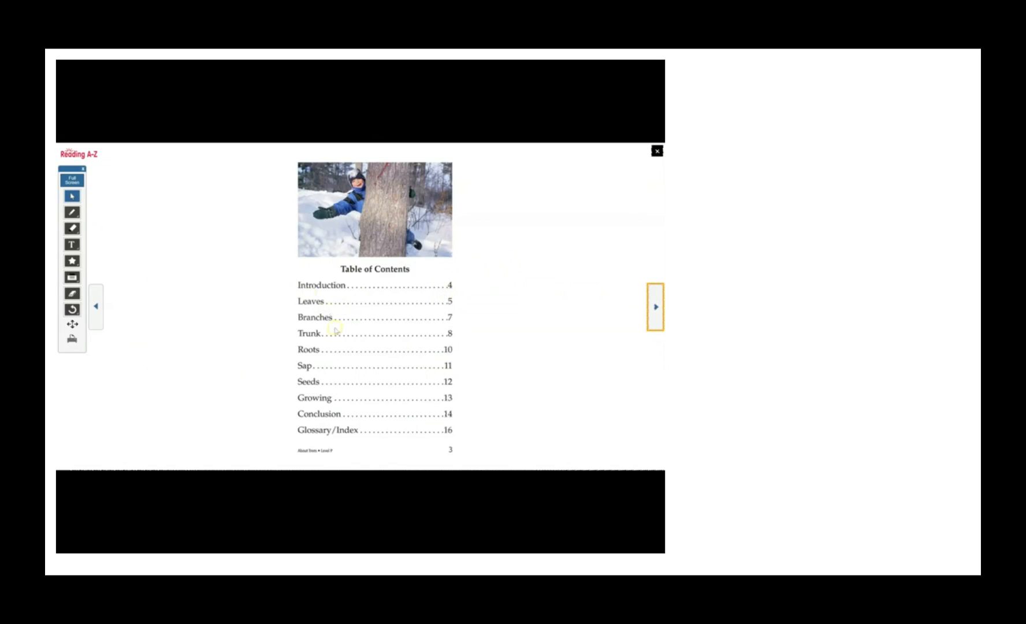
{"action": "mouse_move", "coordinate": [332, 345]}
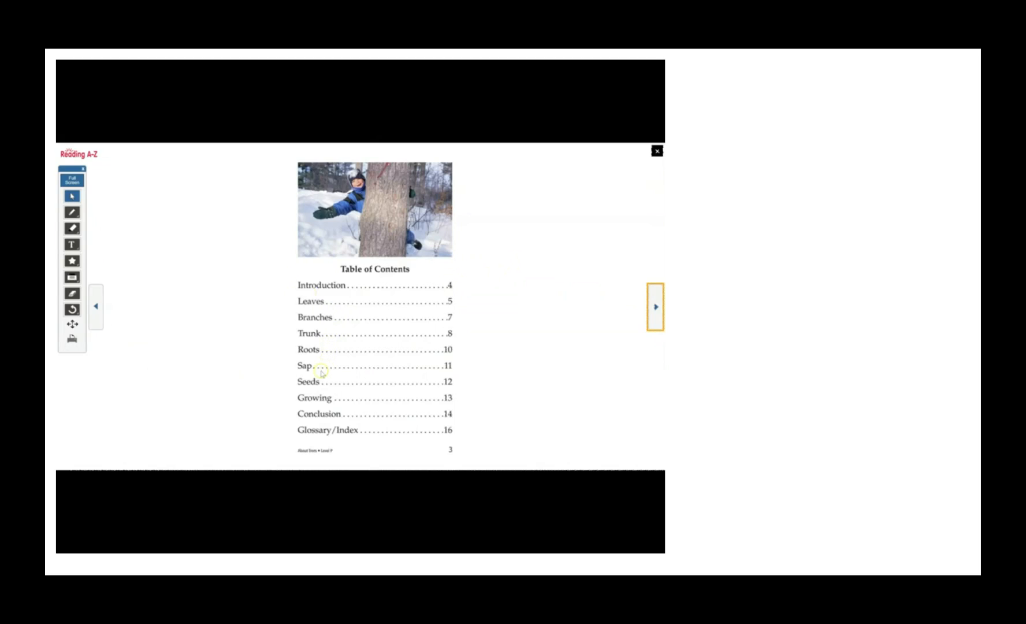
{"action": "mouse_move", "coordinate": [337, 399]}
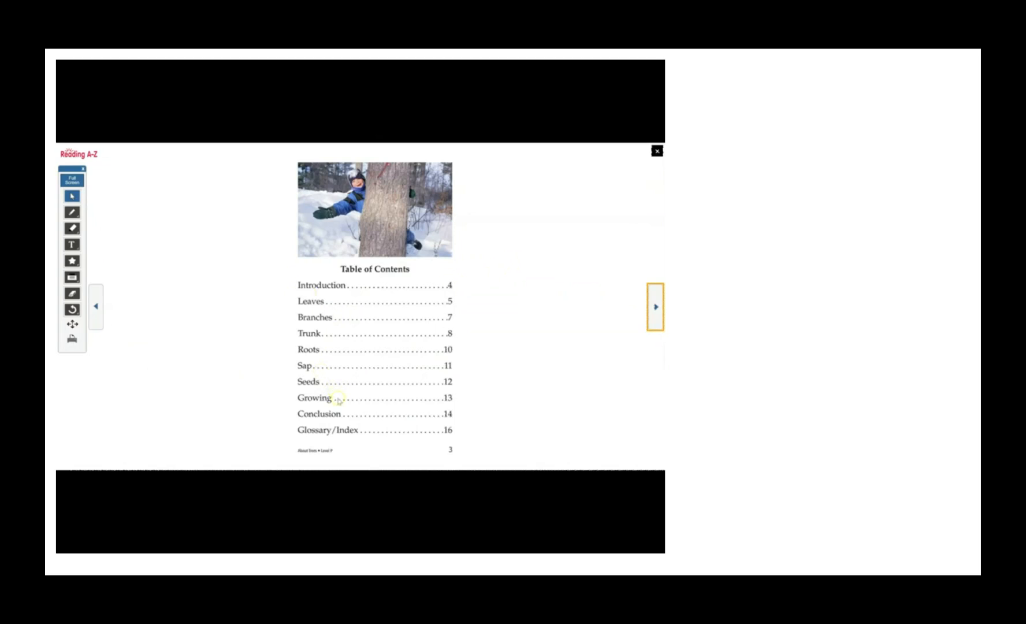
{"action": "mouse_move", "coordinate": [288, 415]}
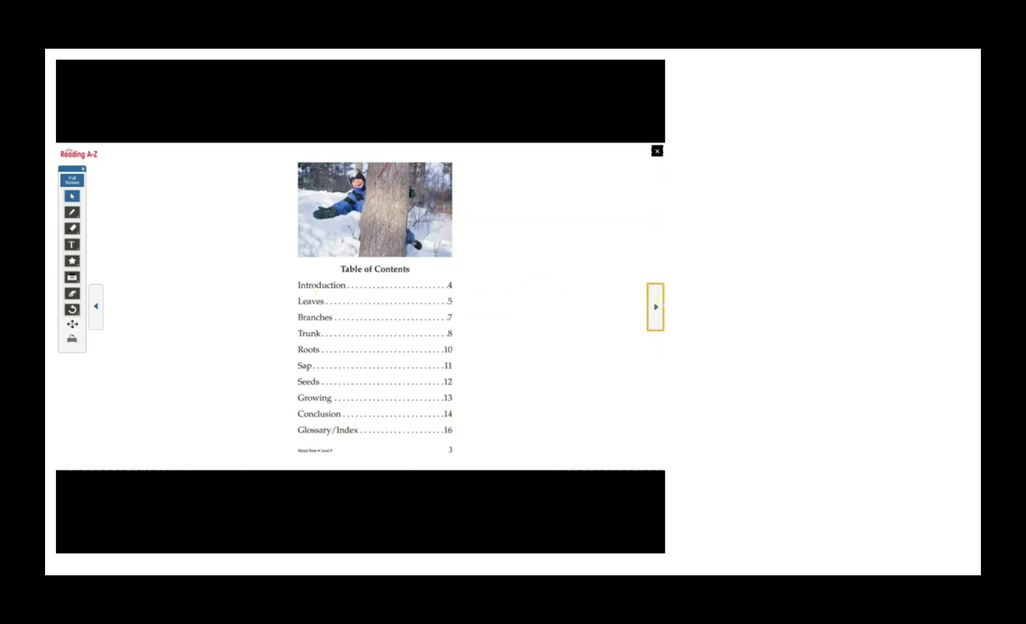
Turn the book to the Introduction page about redwoods beside the comparison slide
{"action": "left_click", "coordinate": [655, 306]}
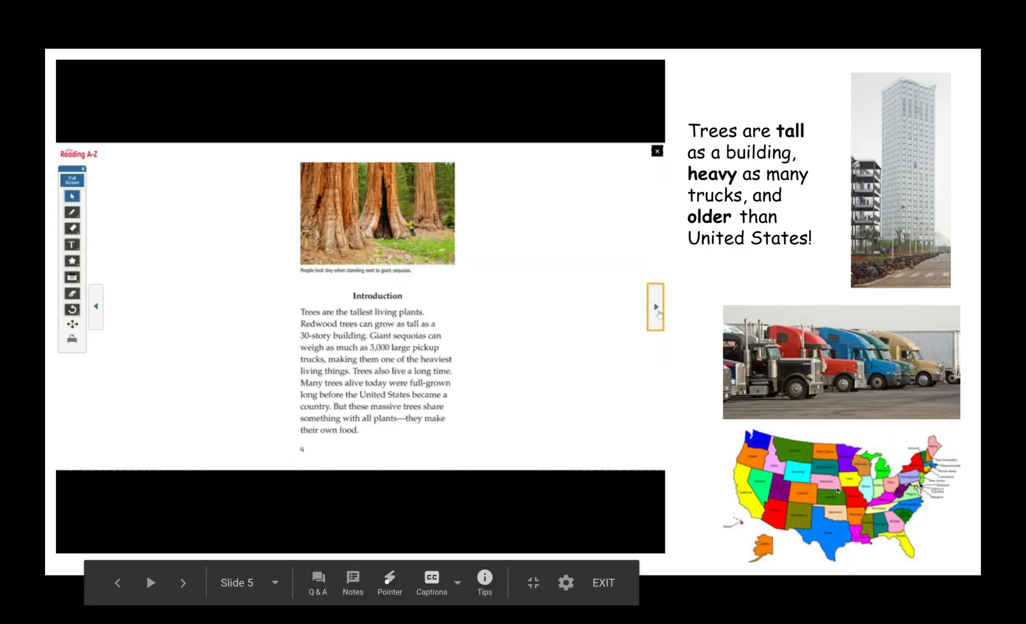
{"action": "mouse_move", "coordinate": [862, 434]}
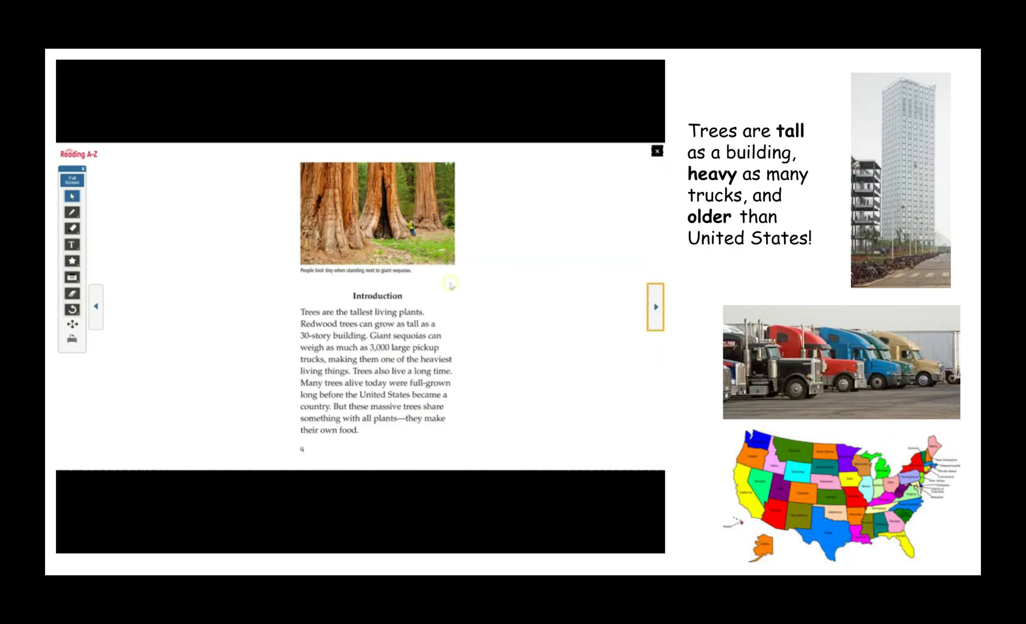
{"action": "mouse_move", "coordinate": [376, 278]}
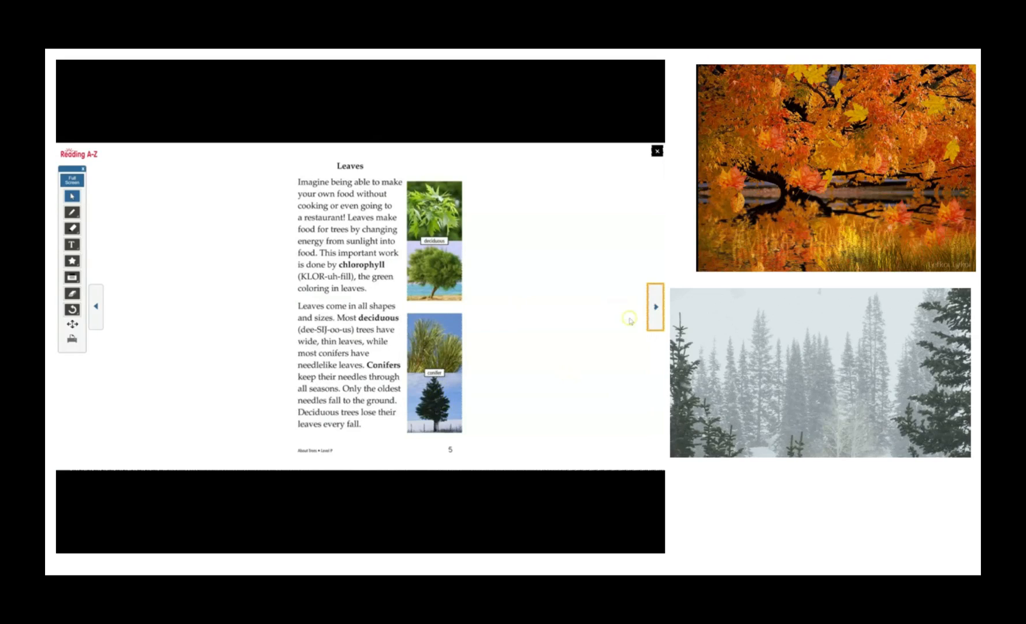
Turn the book to page 6 about fall leaf colors beside the pressed-leaves picture
{"action": "left_click", "coordinate": [655, 308]}
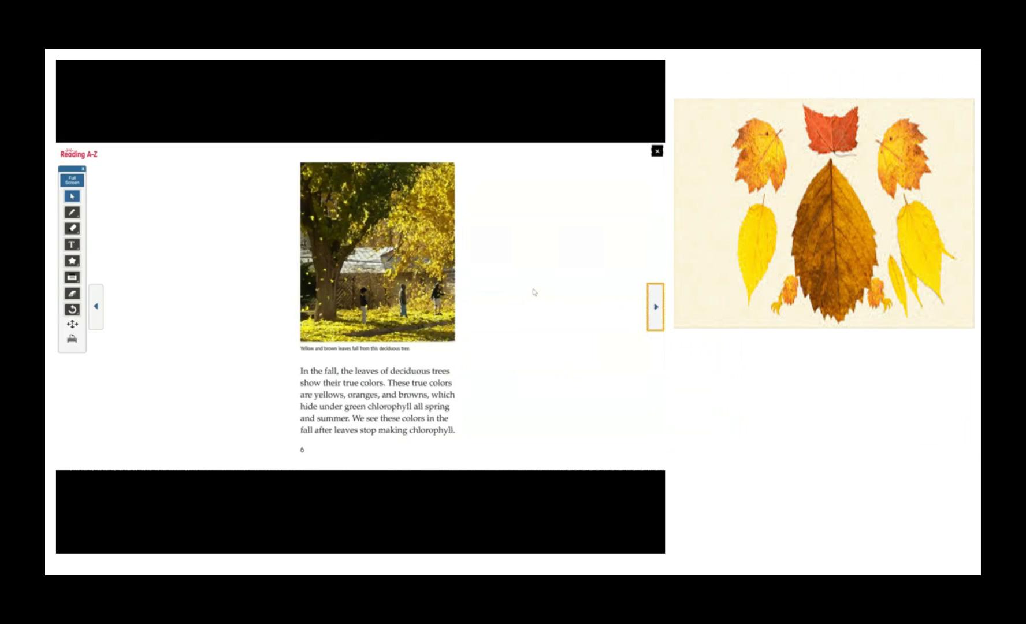
{"action": "mouse_move", "coordinate": [757, 266]}
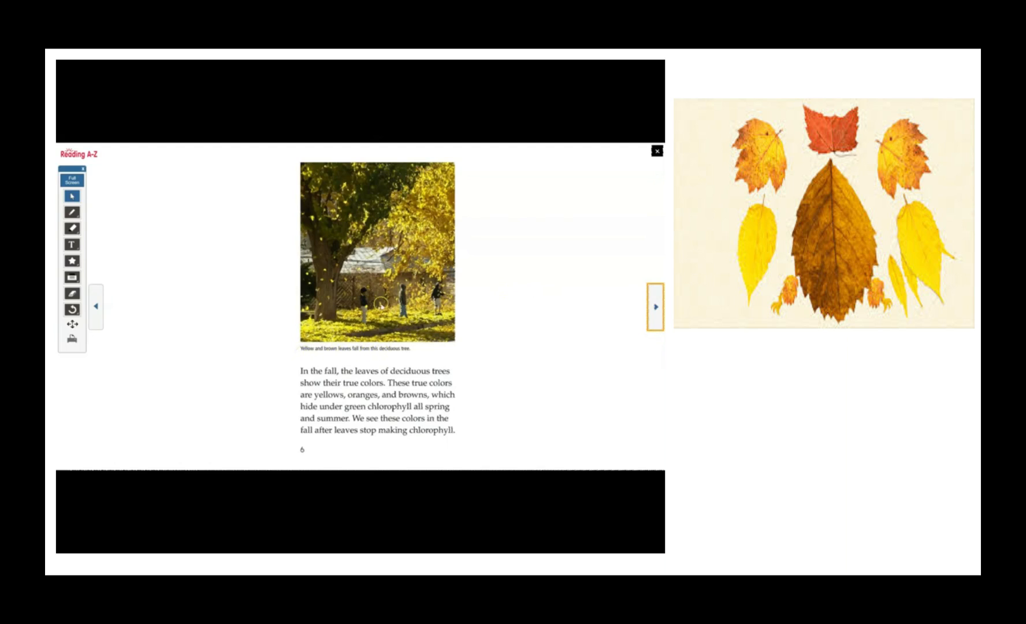
Turn the book to the Branches page 7 and play the slide's tree animations
{"action": "left_click", "coordinate": [655, 306]}
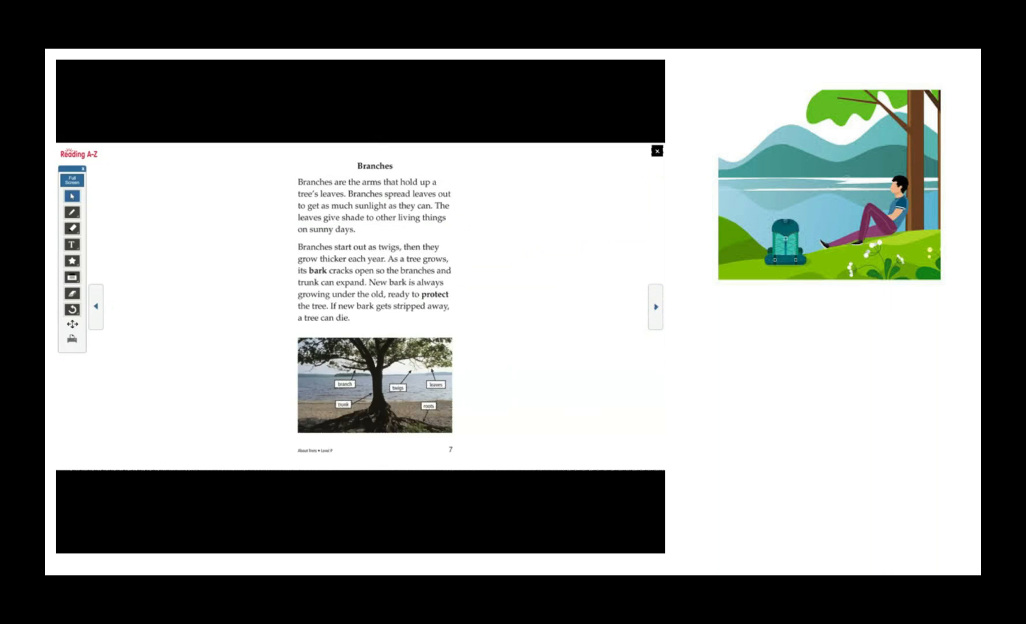
{"action": "mouse_move", "coordinate": [841, 252]}
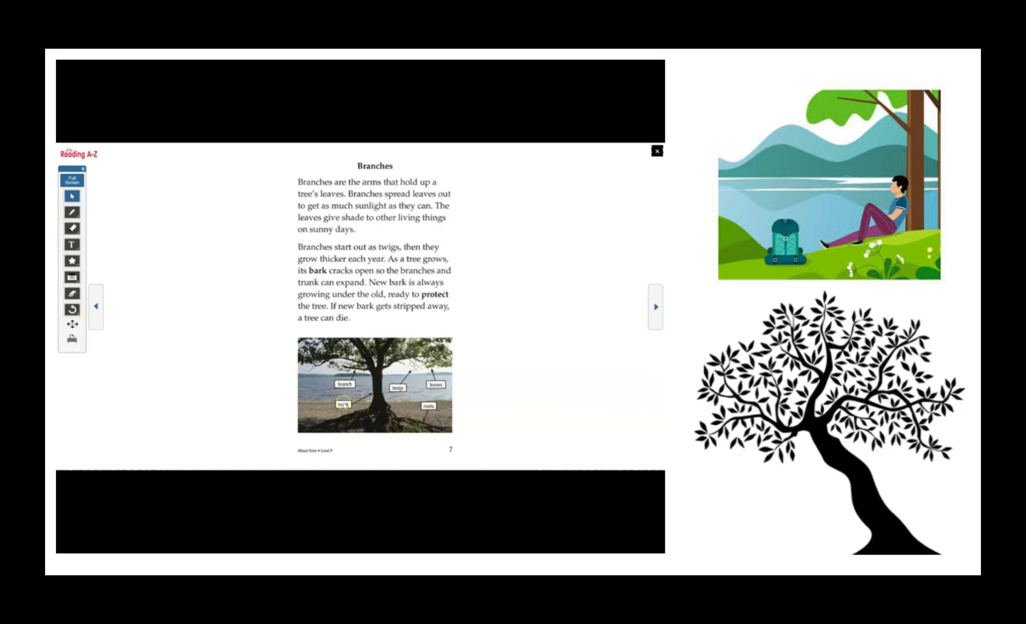
{"action": "left_click", "coordinate": [436, 385]}
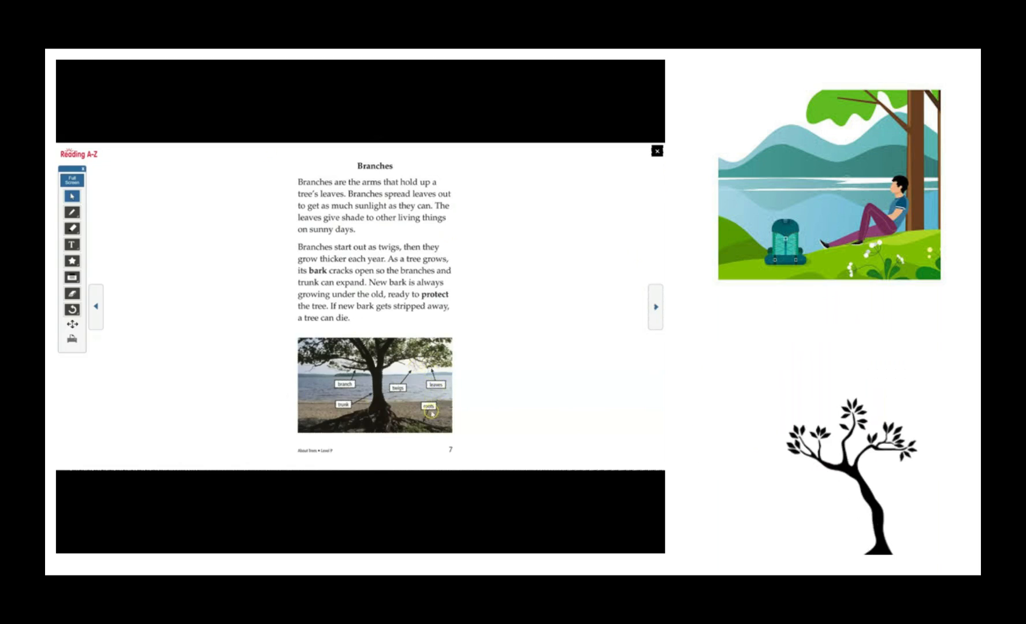
Turn the book to the Trunk page 8 and reveal the root and bark images
{"action": "left_click", "coordinate": [655, 306]}
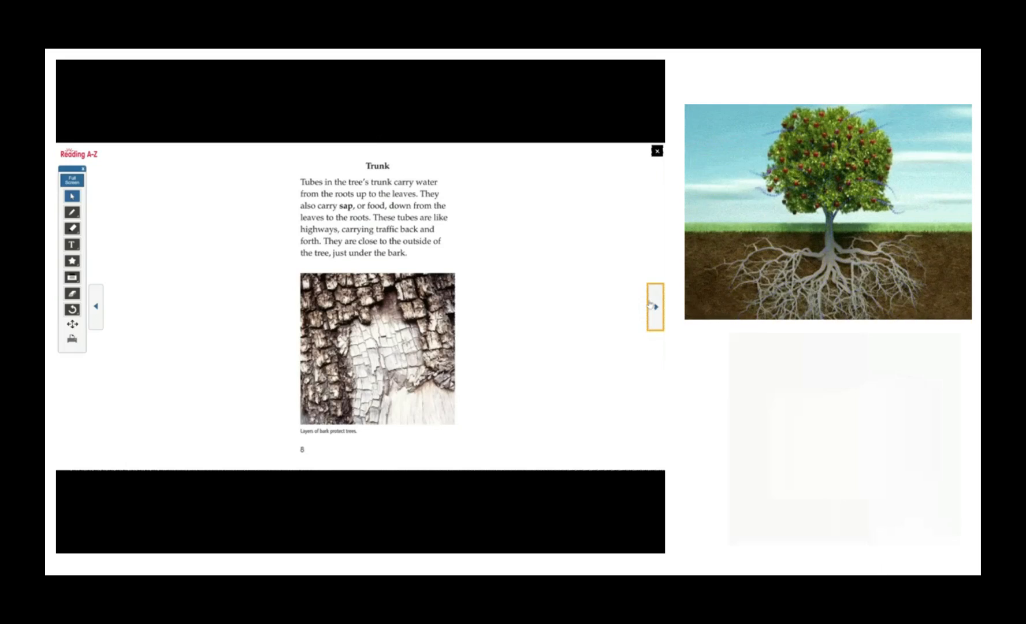
{"action": "left_click", "coordinate": [653, 306]}
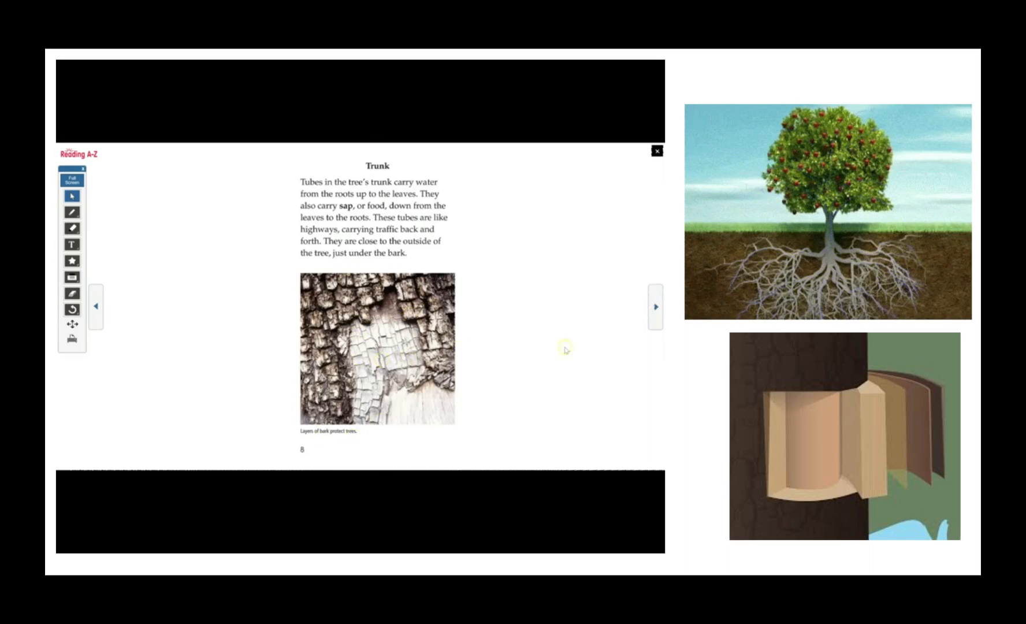
Turn the book to page 9 about the hollowed-out trunk's rings
{"action": "left_click", "coordinate": [655, 306]}
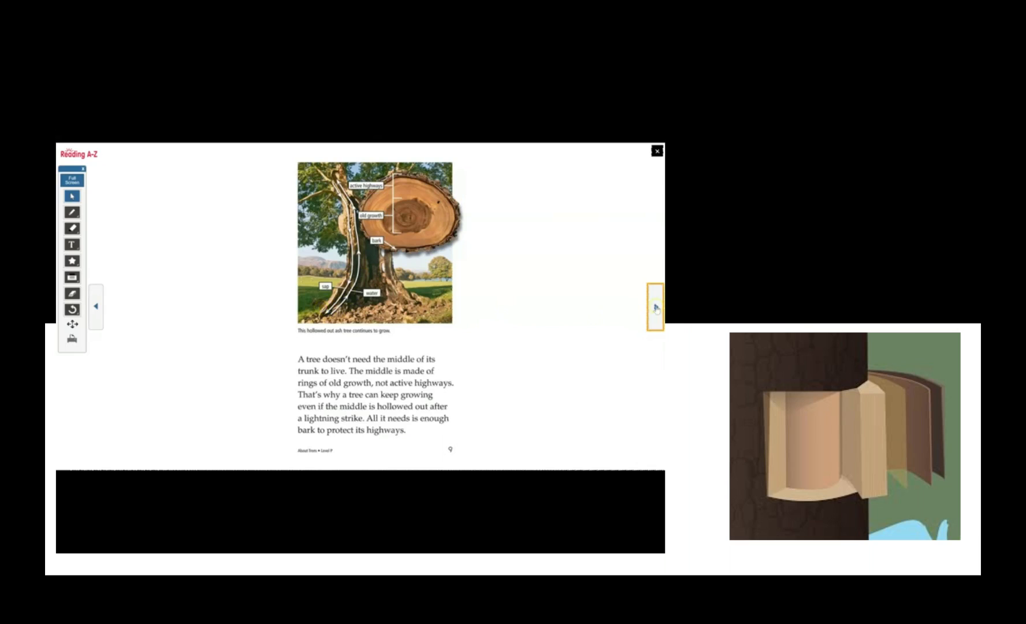
Turn the book ahead to page 11, the Sap page with the bucket and pancakes photo
{"action": "left_click", "coordinate": [655, 306]}
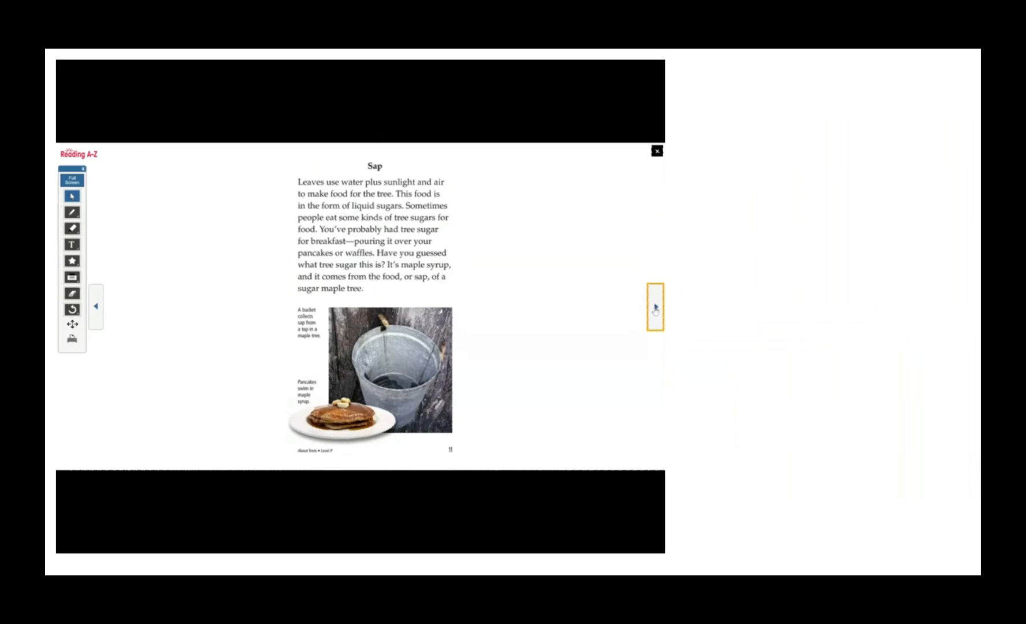
{"action": "left_click", "coordinate": [655, 307]}
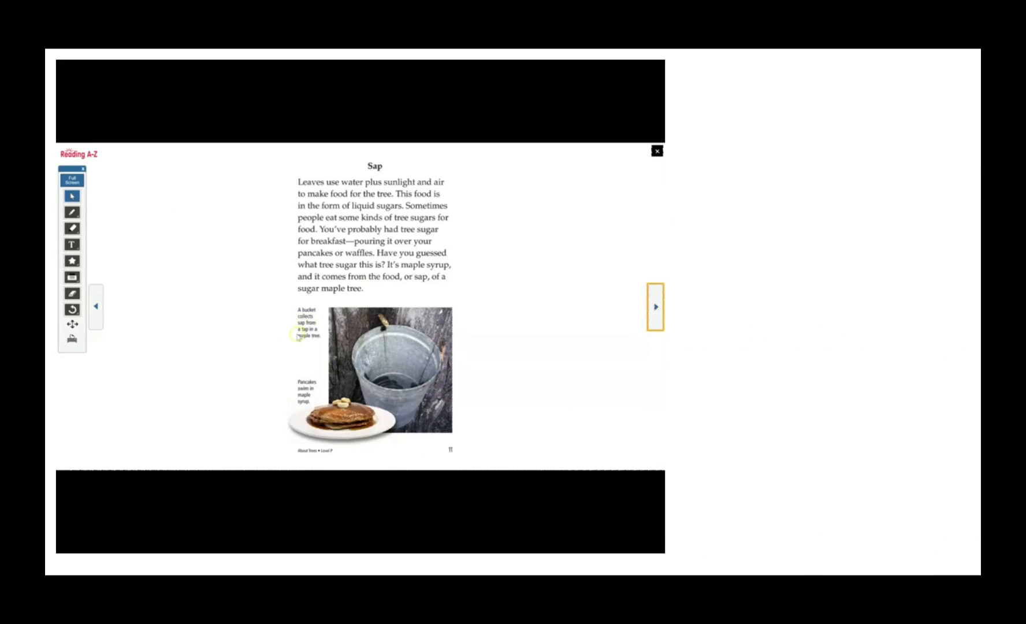
{"action": "mouse_move", "coordinate": [469, 363]}
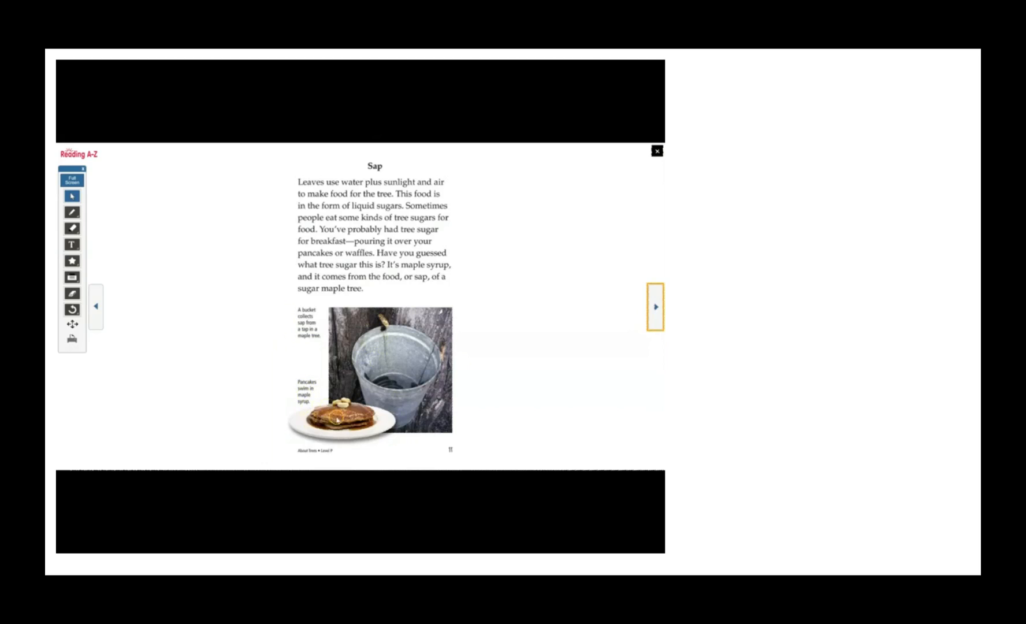
{"action": "mouse_move", "coordinate": [658, 348]}
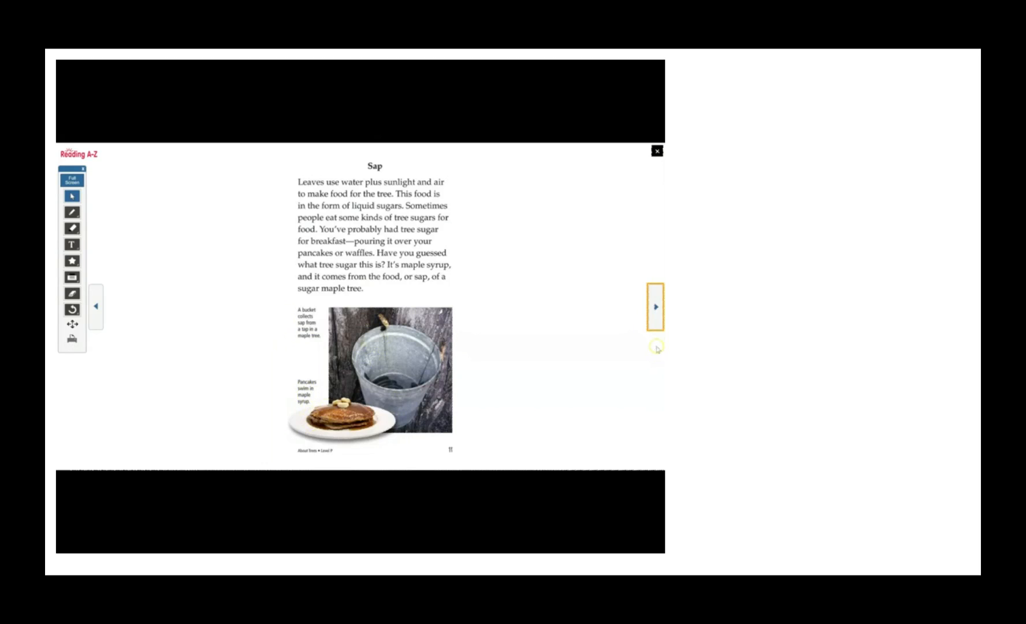
Turn the book to the Seeds page 12, then on to the Growing page 13
{"action": "left_click", "coordinate": [655, 307]}
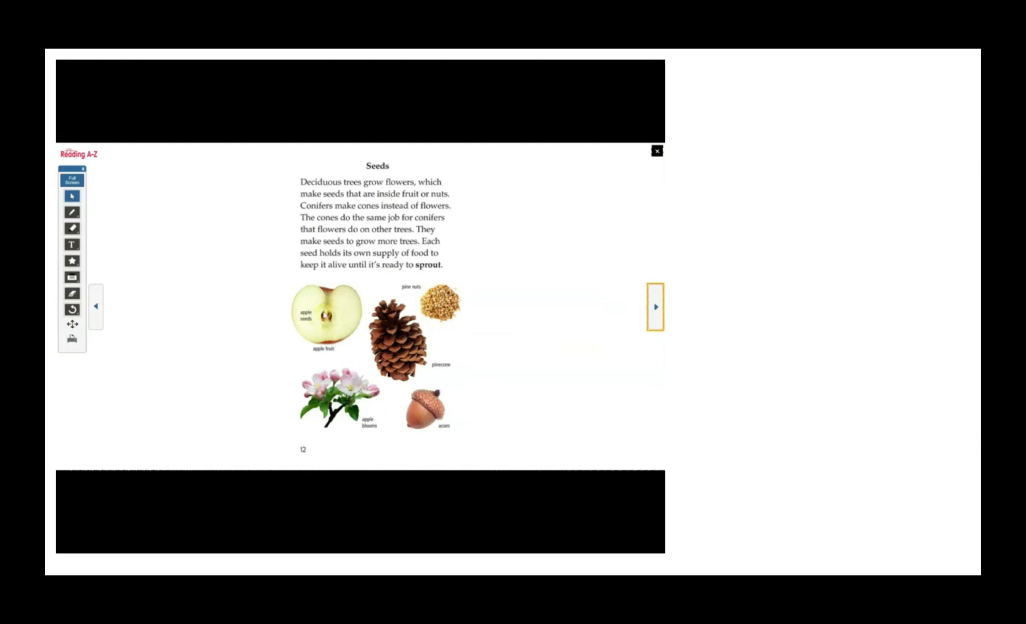
{"action": "left_click", "coordinate": [655, 306]}
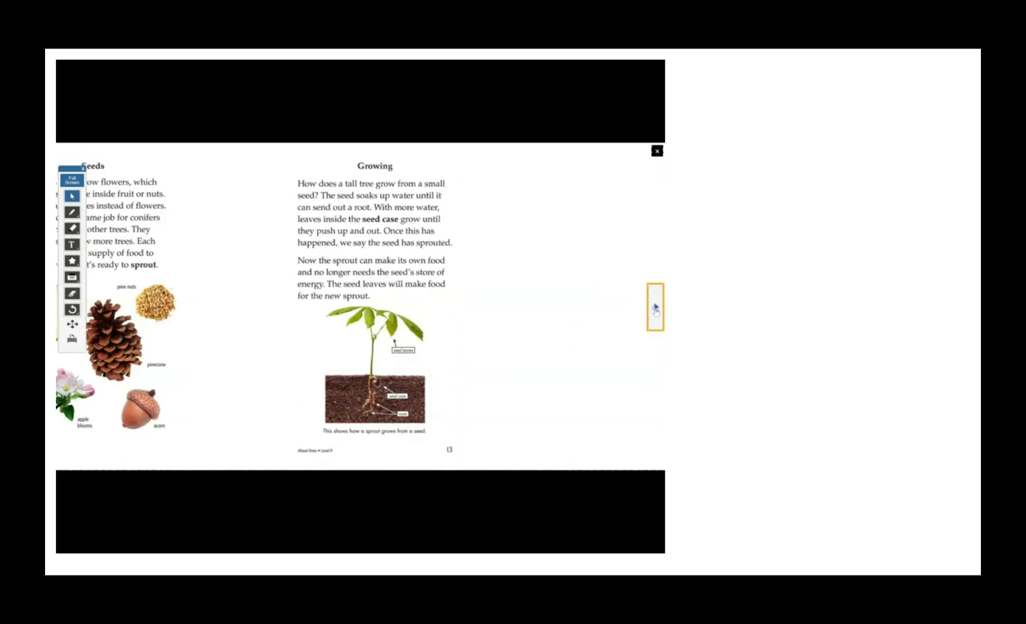
Reveal the slide's red seed drawing and ground line beside the Growing page
{"action": "left_click", "coordinate": [656, 308]}
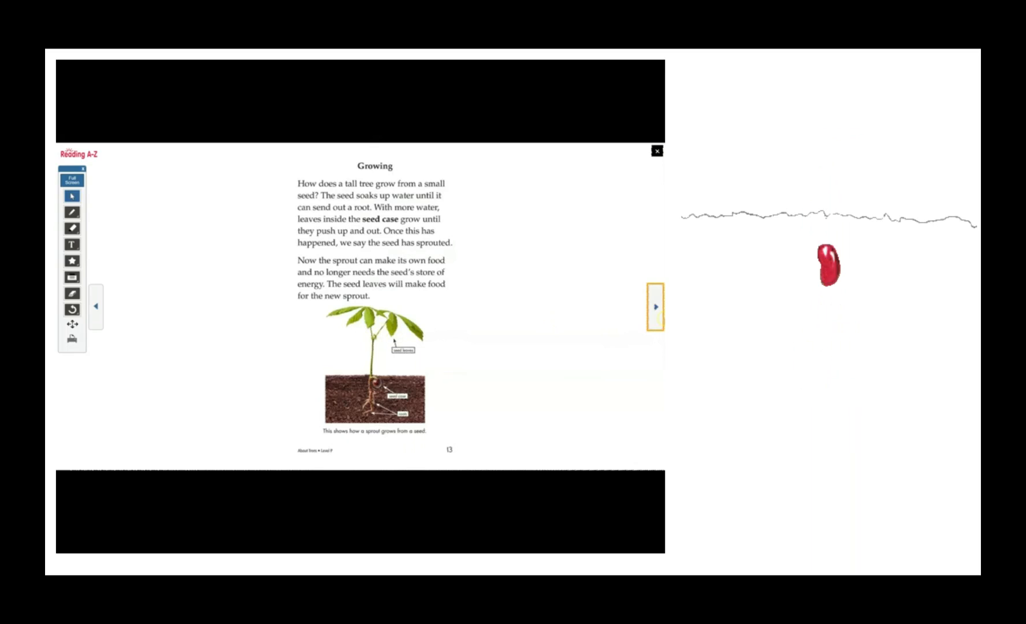
Pass the Conclusion page, reveal the shade-caption tree photo, and turn to page 15
{"action": "left_click", "coordinate": [655, 306]}
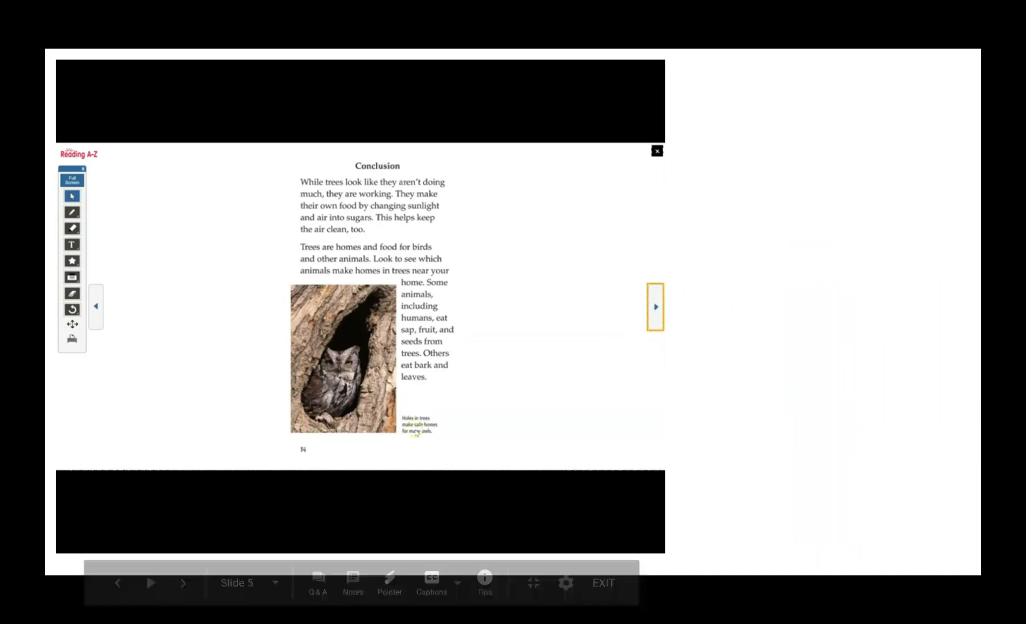
{"action": "mouse_move", "coordinate": [424, 440]}
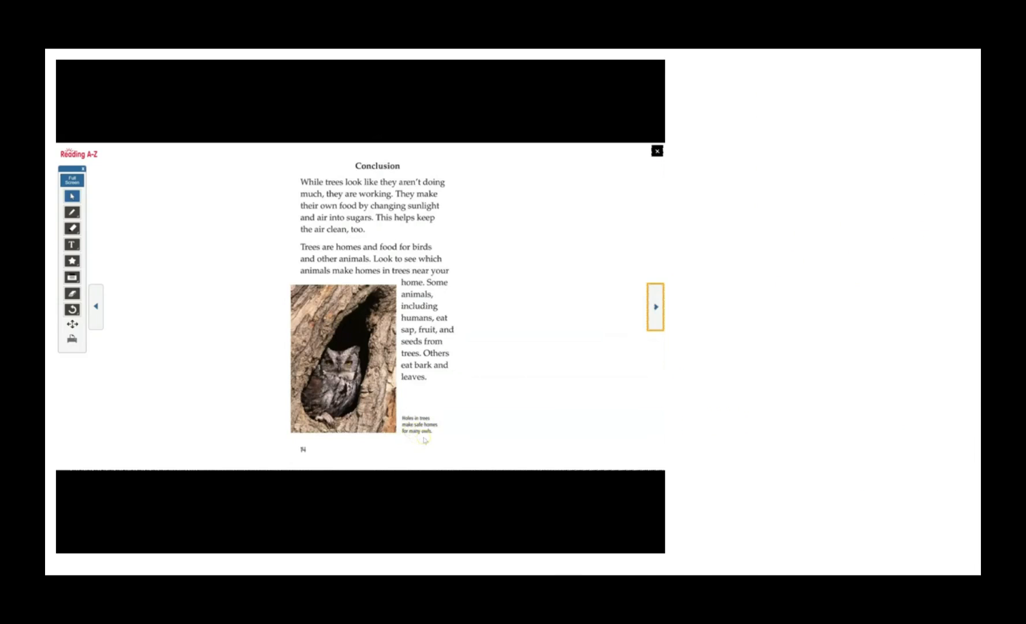
{"action": "left_click", "coordinate": [654, 307]}
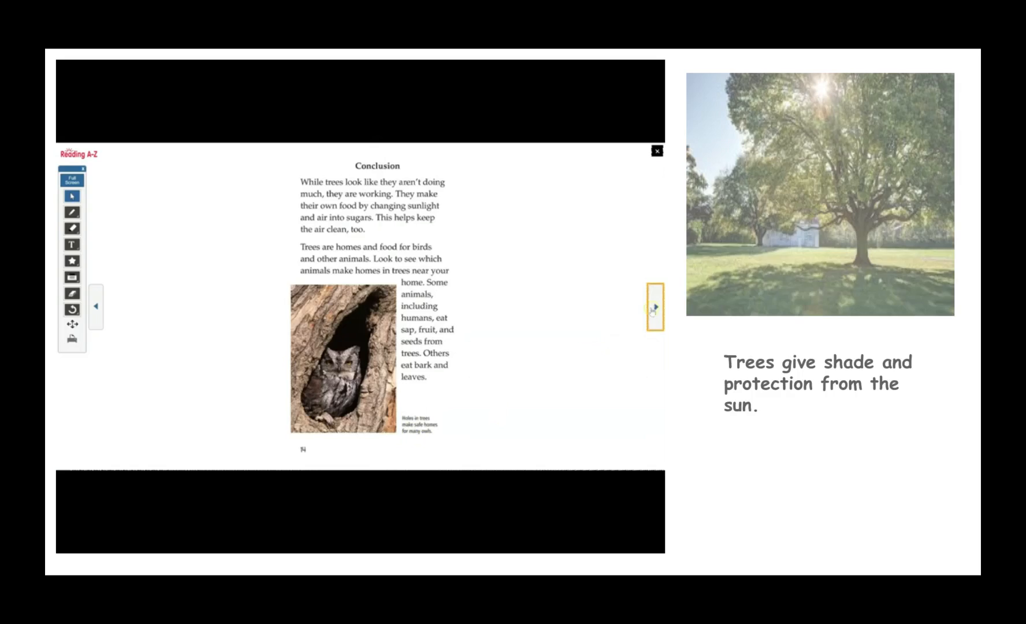
{"action": "left_click", "coordinate": [654, 306]}
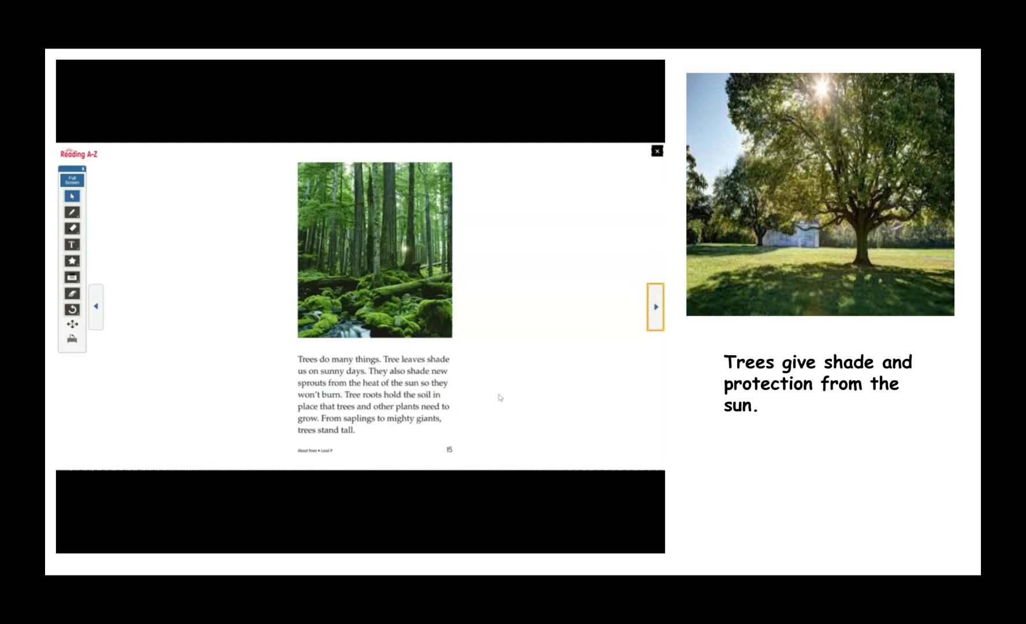
Turn the About Trees book to page 15, the forest photo reading "Trees do many things."
{"action": "left_click", "coordinate": [655, 307]}
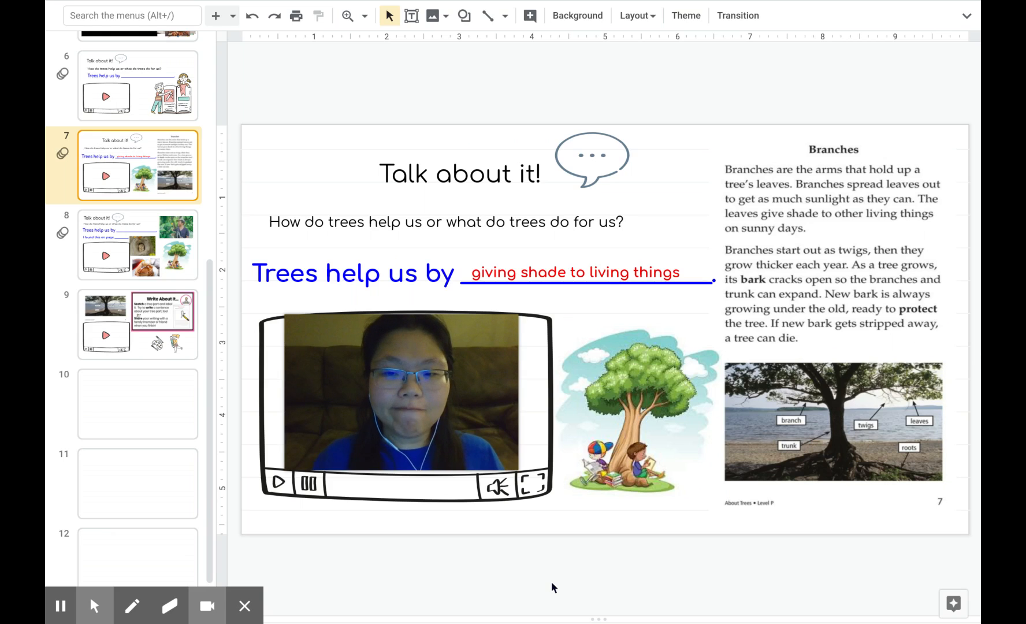
{"action": "mouse_move", "coordinate": [132, 606]}
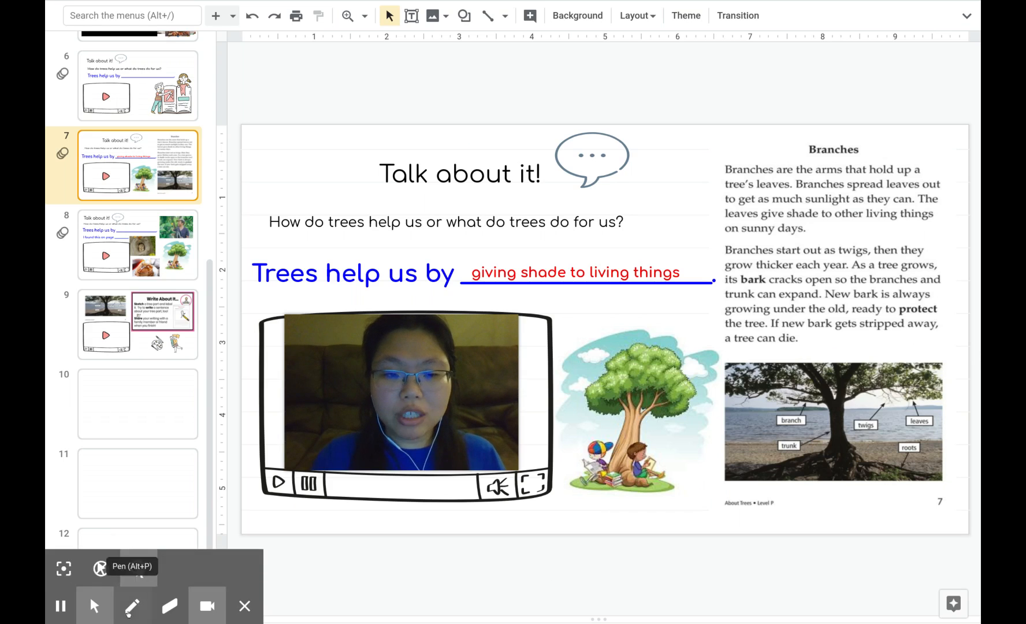
Pick the pen annotation tool to mark up the Talk About It slide
{"action": "left_click", "coordinate": [132, 606]}
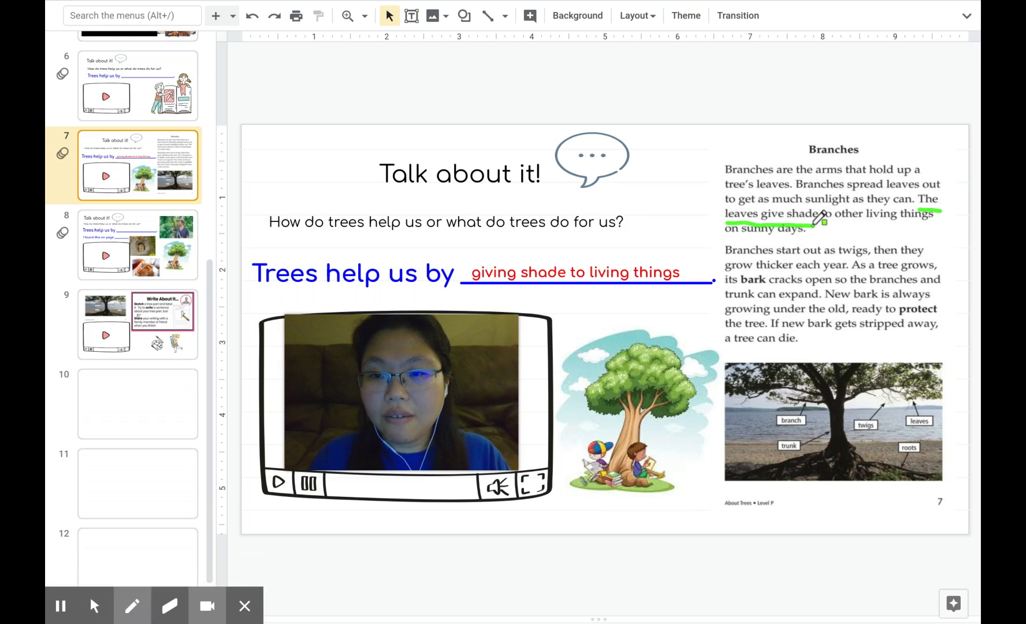
Underline in green the Branches sentence about leaves giving shade, then move to slide 8
{"action": "left_click_drag", "start_coordinate": [818, 220], "coordinate": [939, 220]}
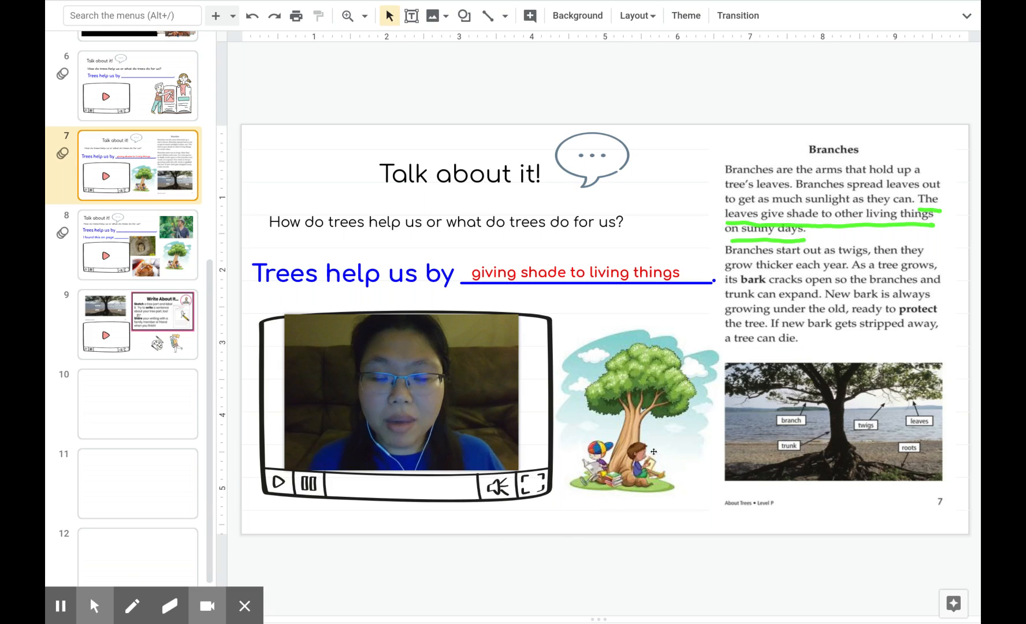
{"action": "mouse_move", "coordinate": [658, 460]}
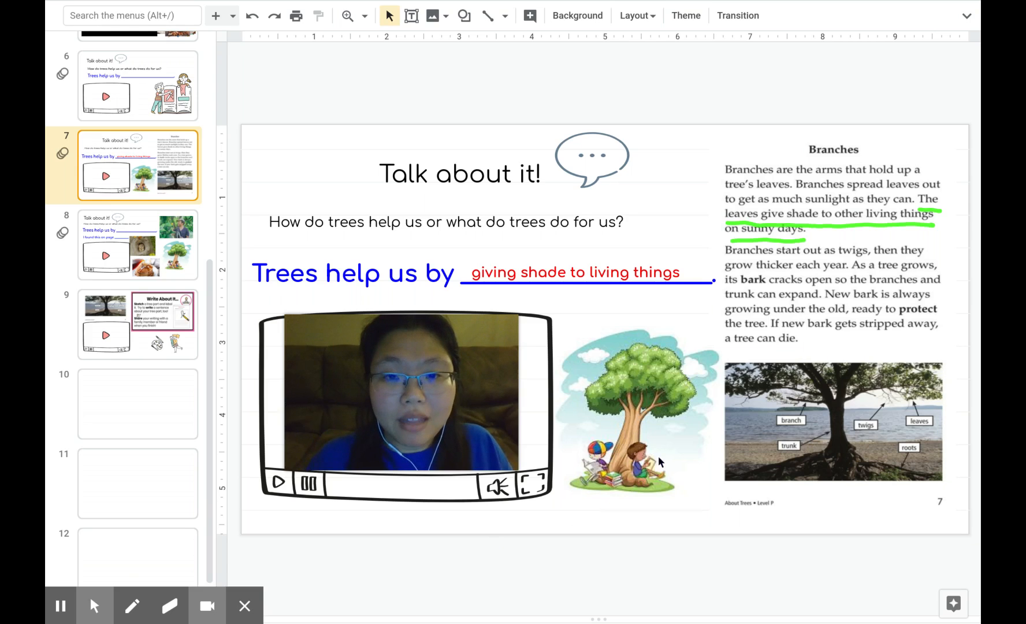
{"action": "left_click", "coordinate": [137, 245]}
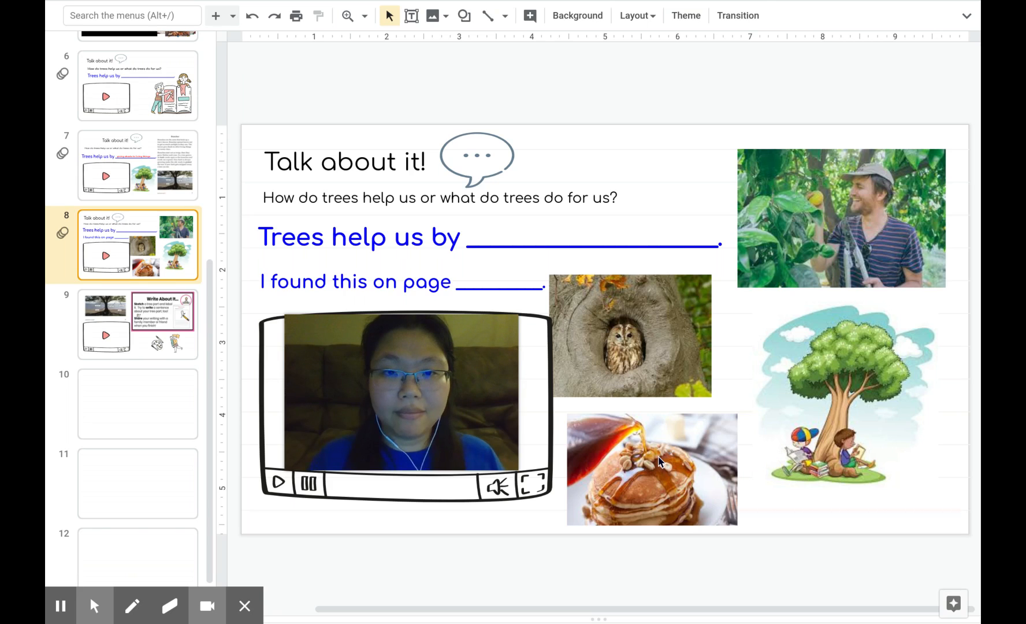
Show the Write About It slide asking students to sketch and label a tree part
{"action": "left_click", "coordinate": [138, 325]}
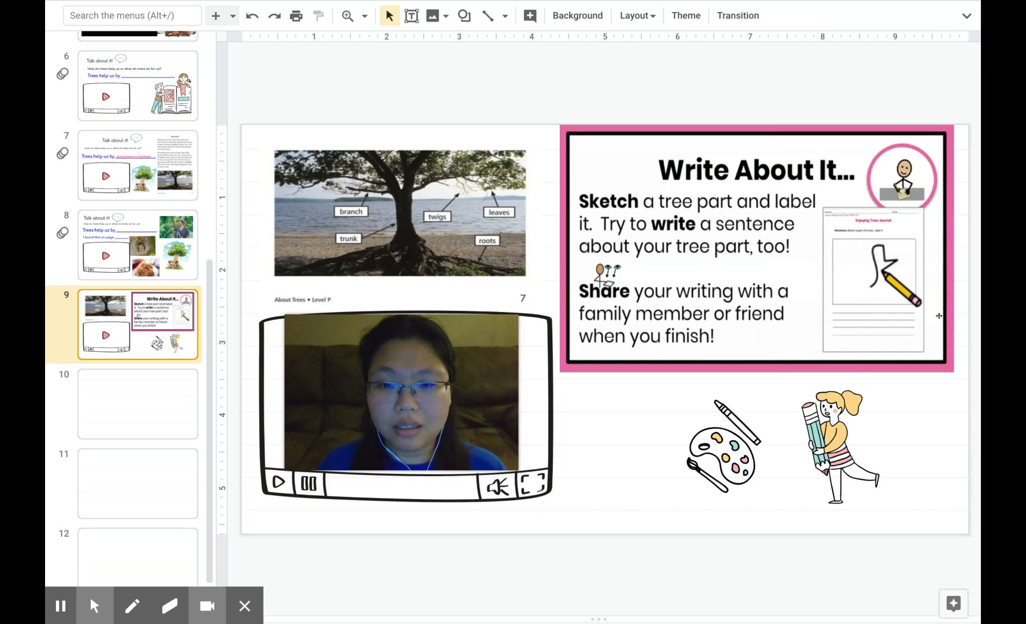
{"action": "mouse_move", "coordinate": [602, 367]}
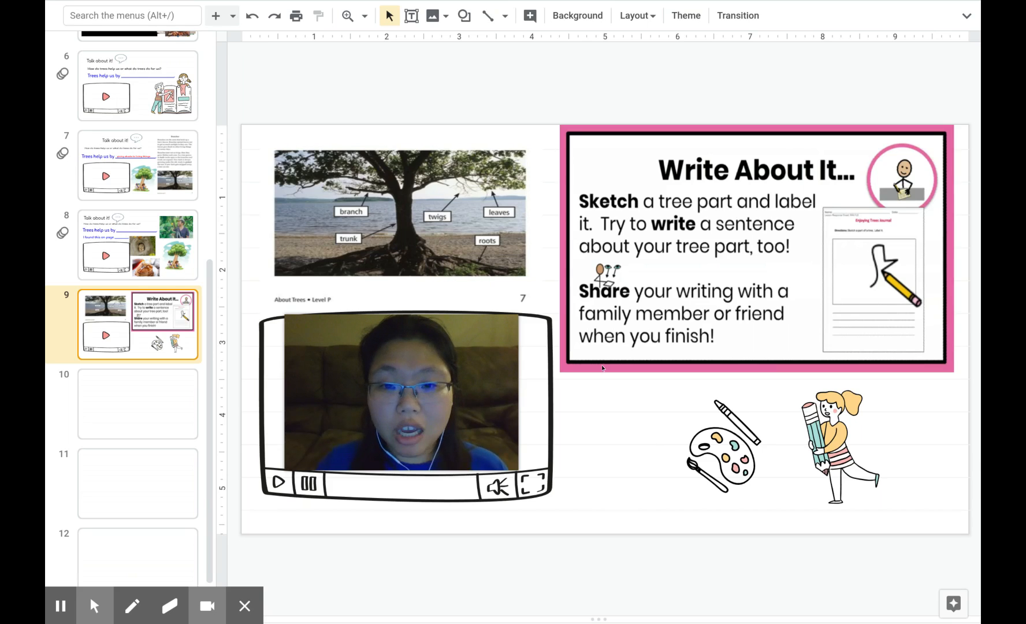